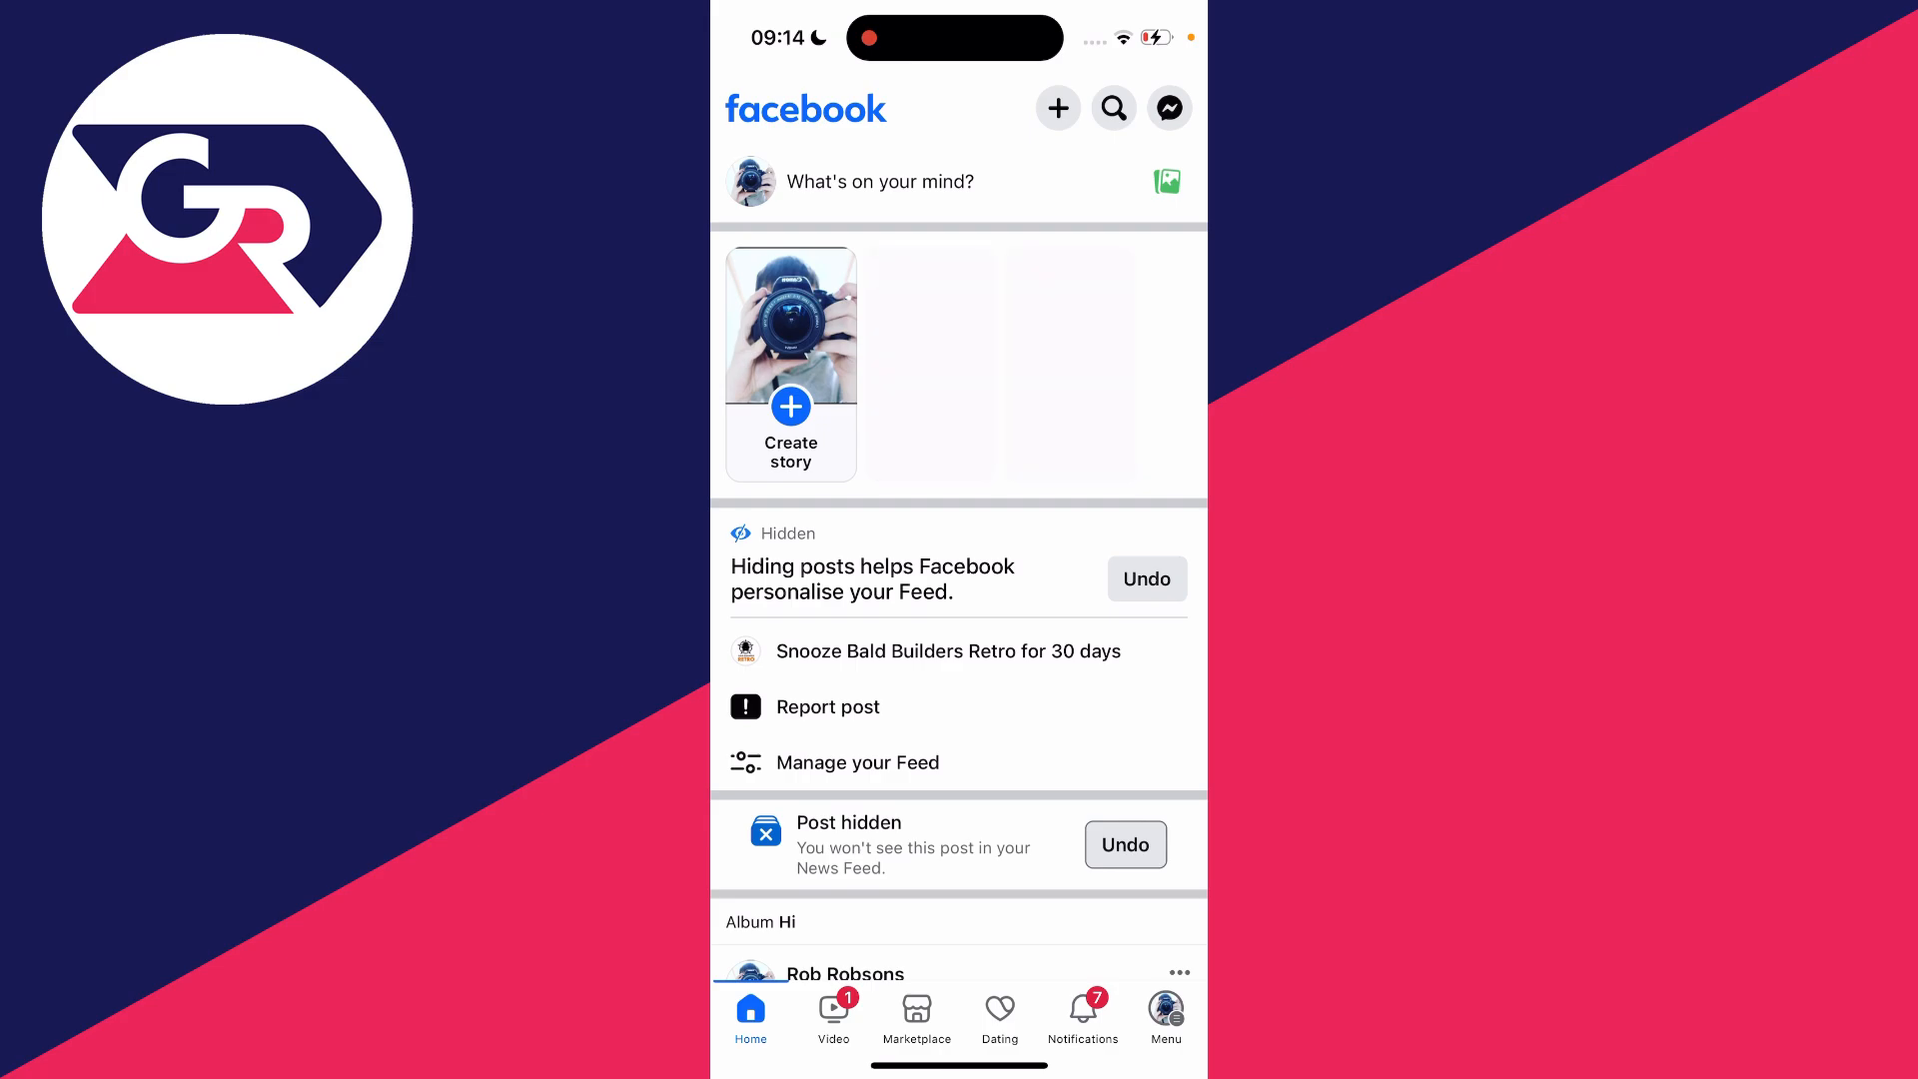
- Open the Menu tab and reach Settings & privacy with Accounts Centre visible
click(1162, 1009)
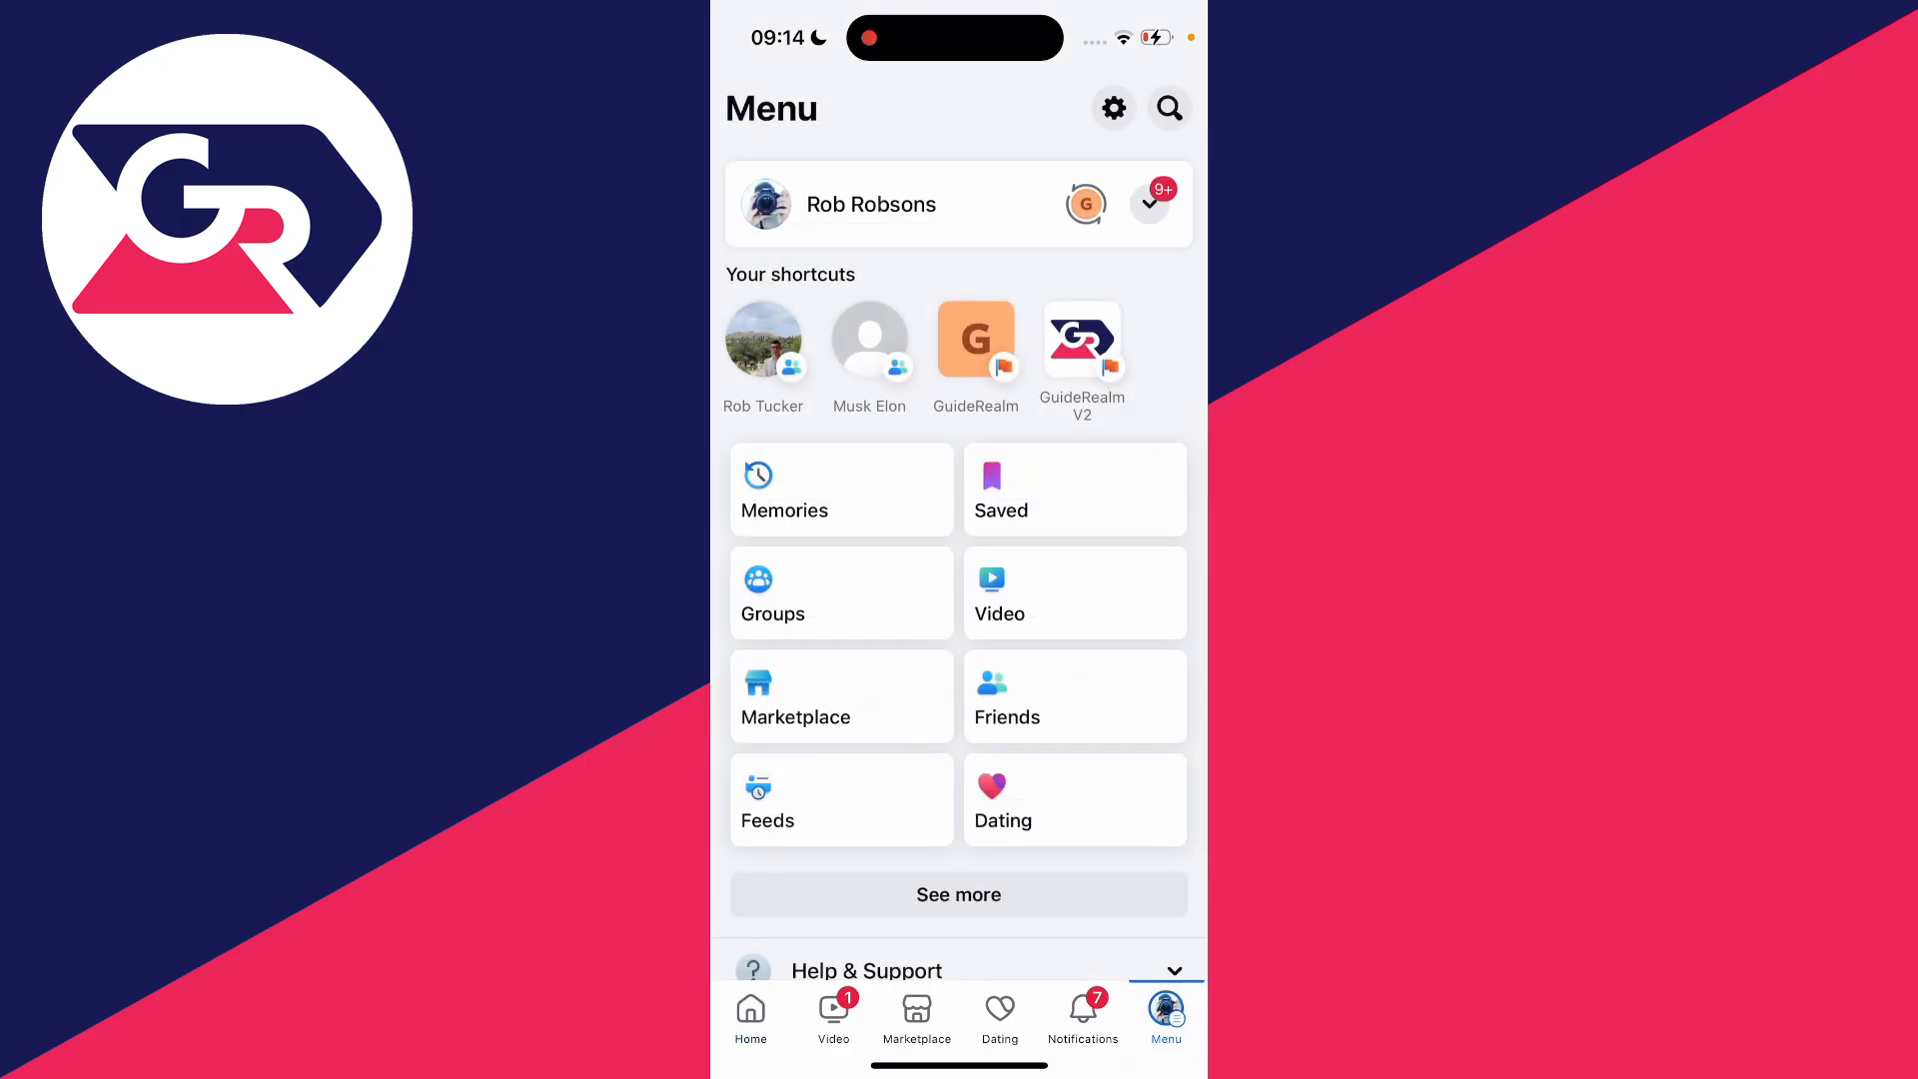
scroll(down, 3)
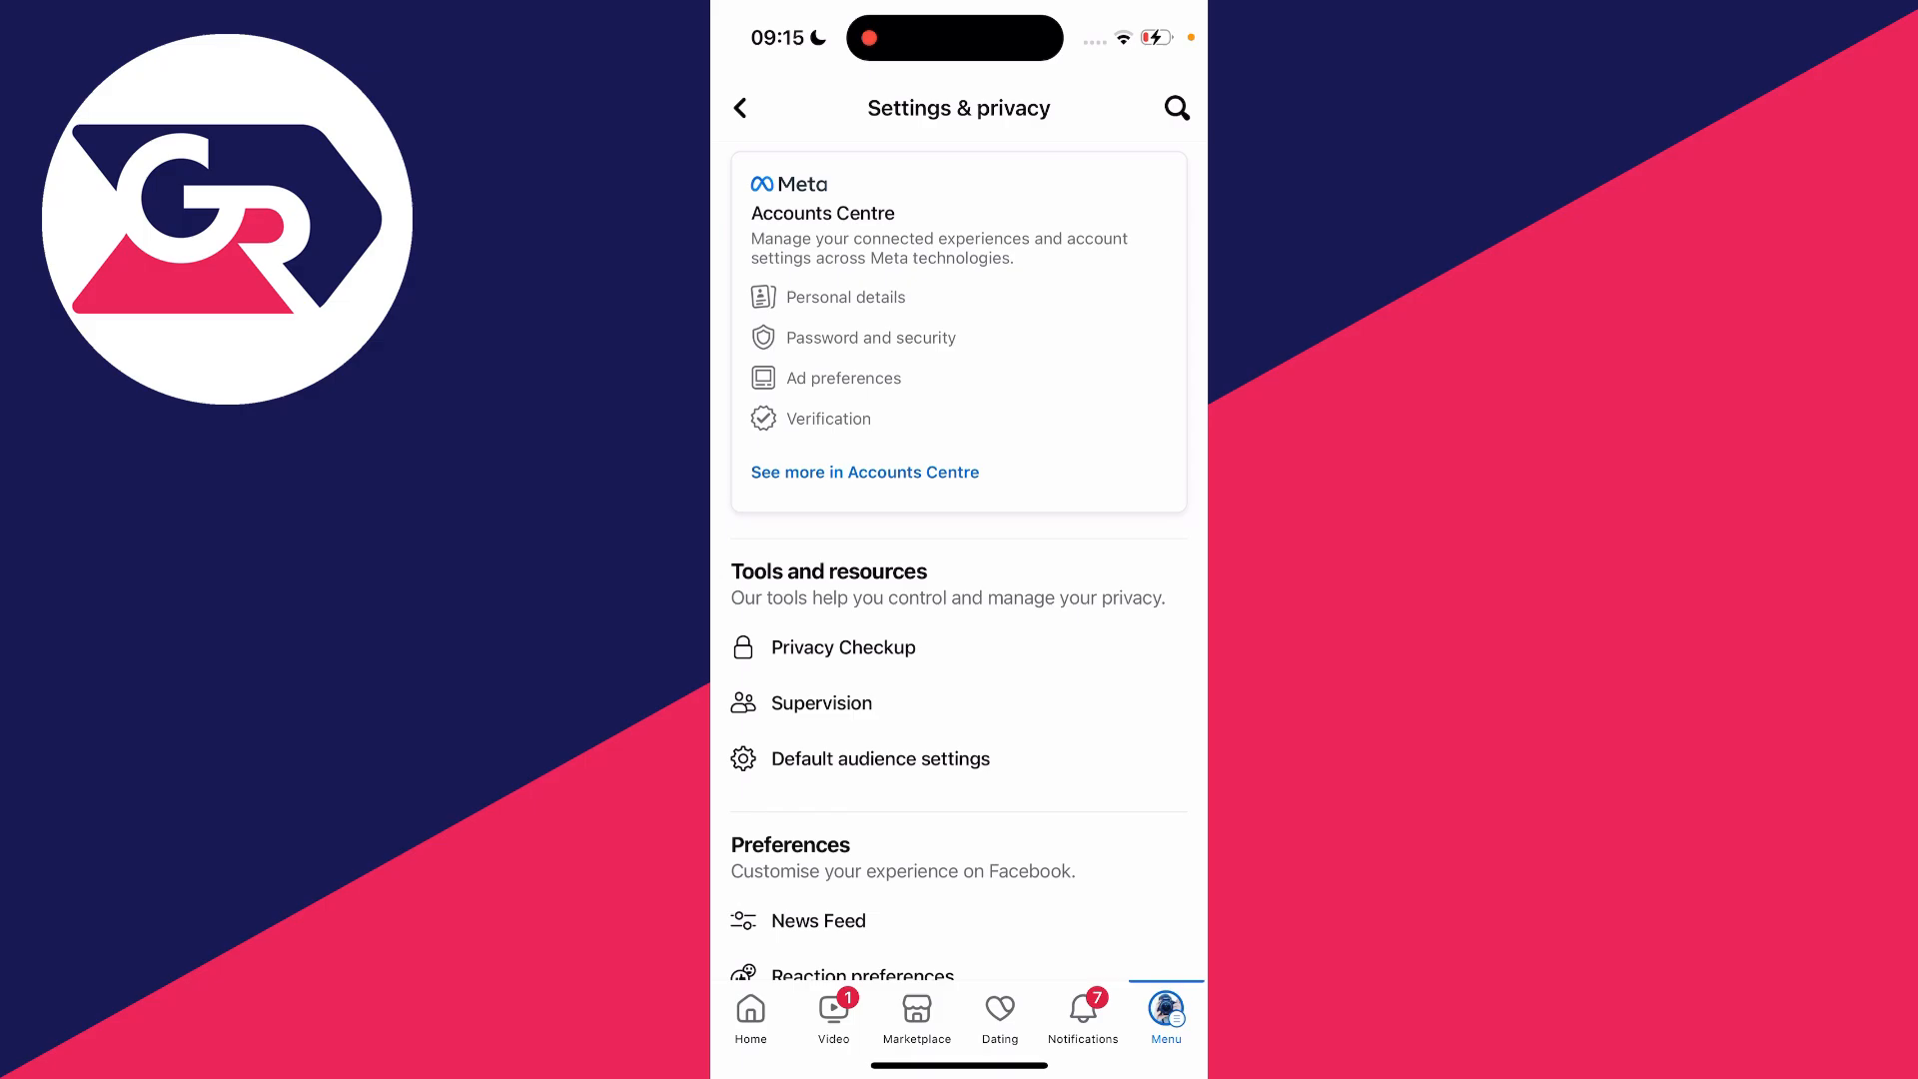
- Go into Password and security toward two-factor authentication with an authentication app
click(863, 472)
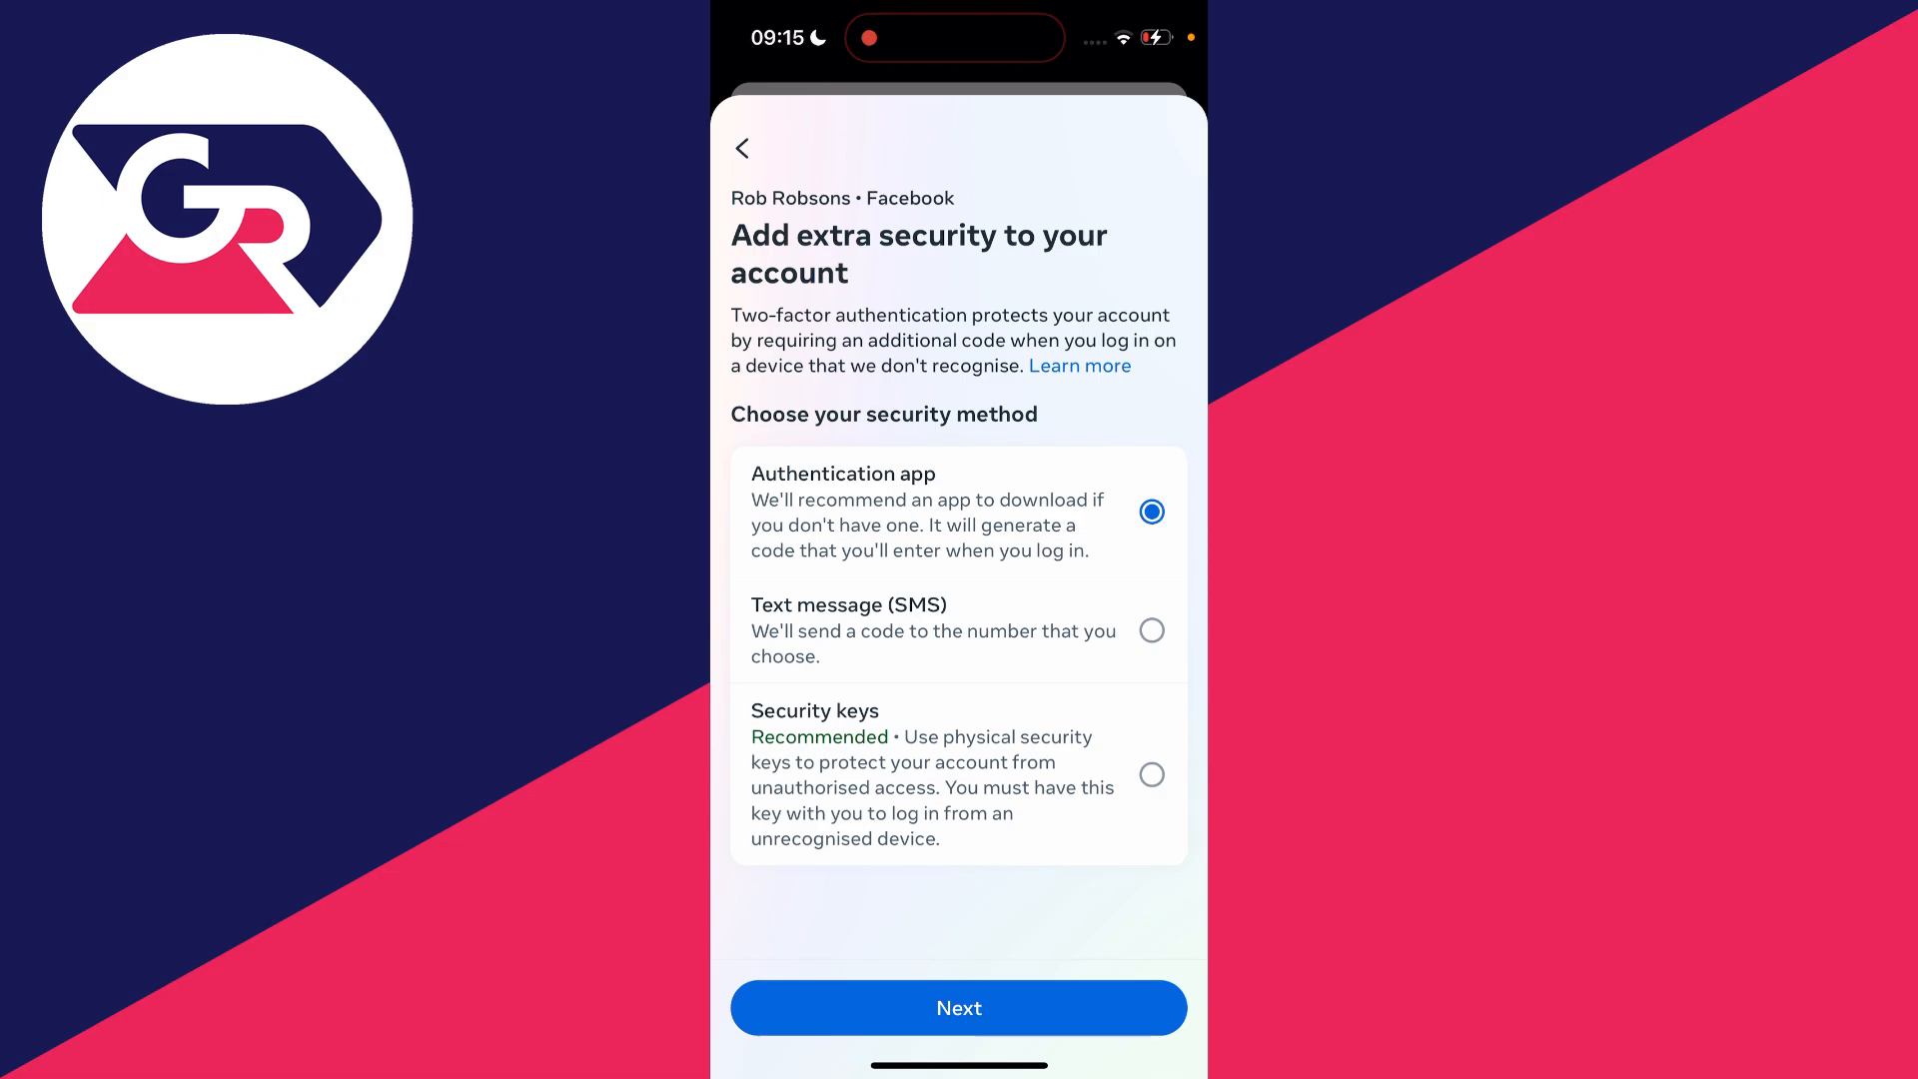
- Continue with the Authentication app method to reach the setup instructions
click(957, 1007)
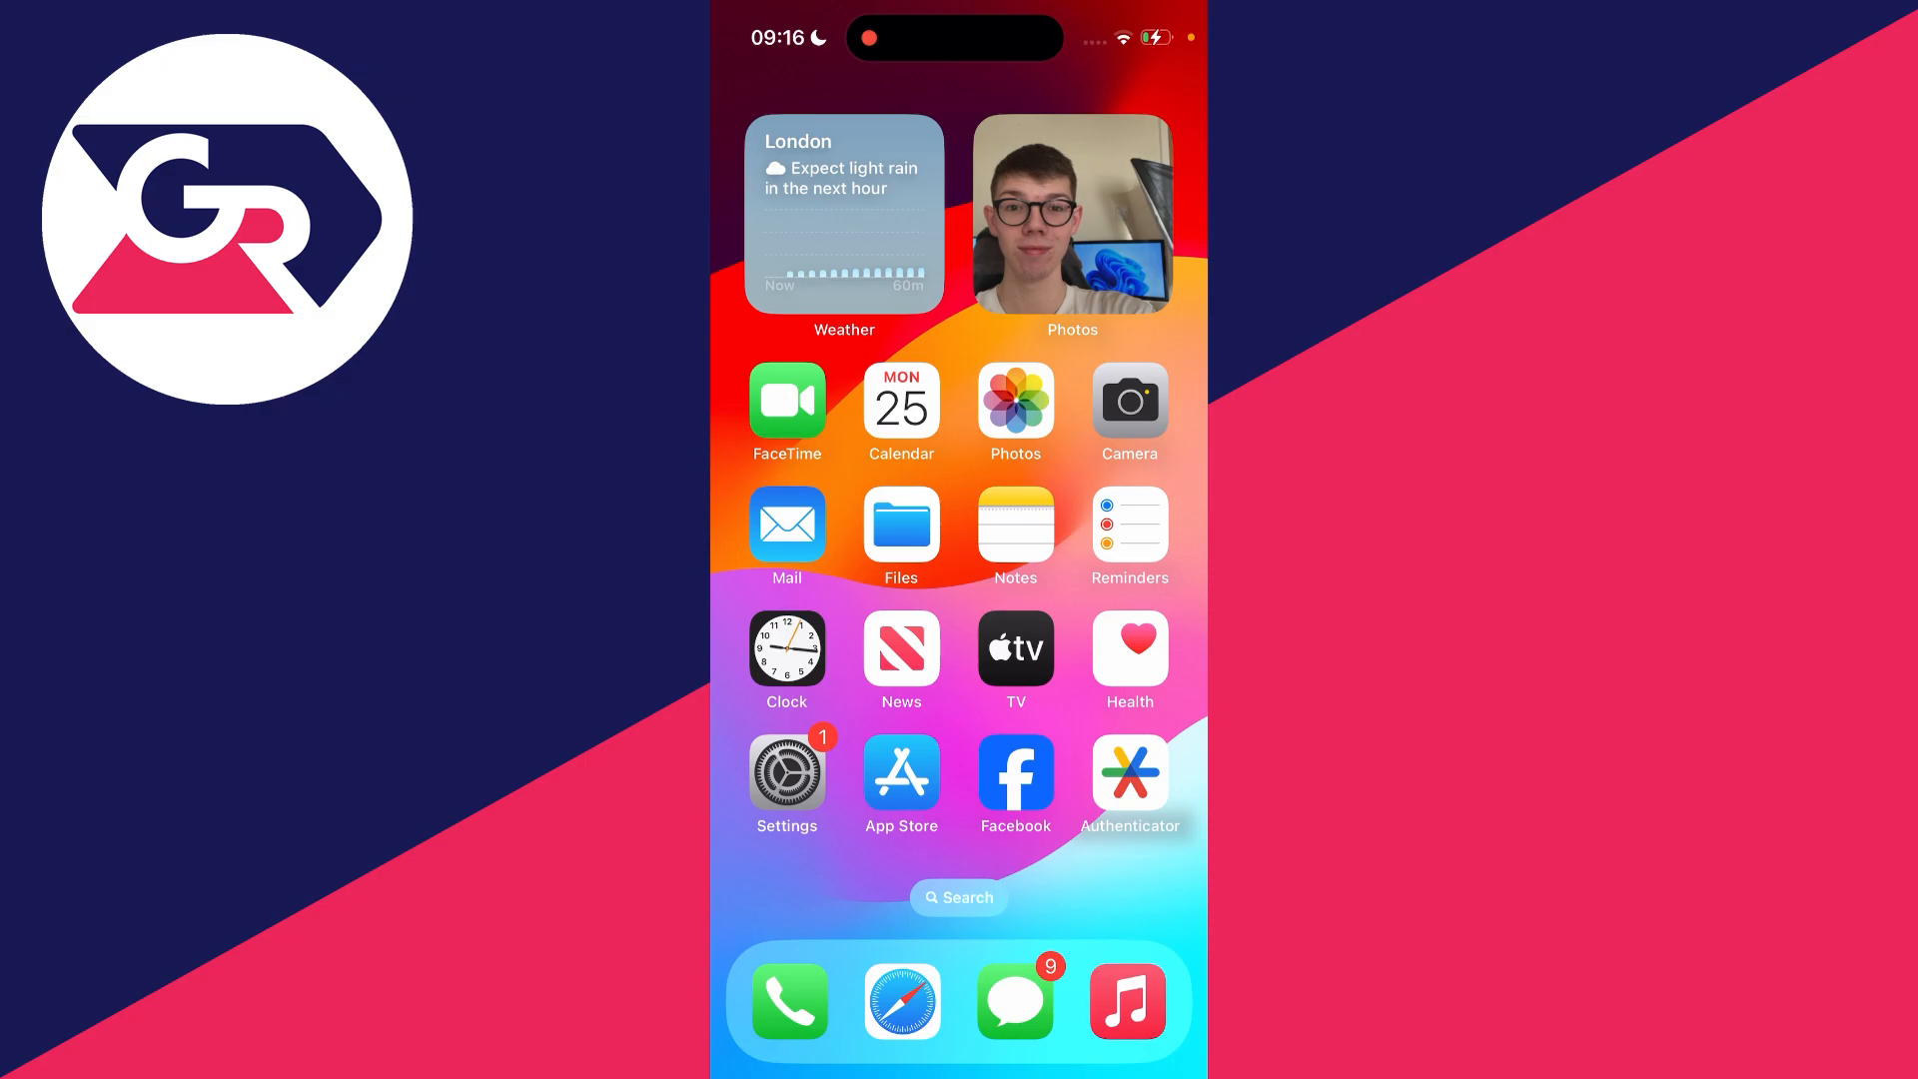
- Sign into Google Authenticator, add a code by setup key, and copy Facebook's key
click(1126, 773)
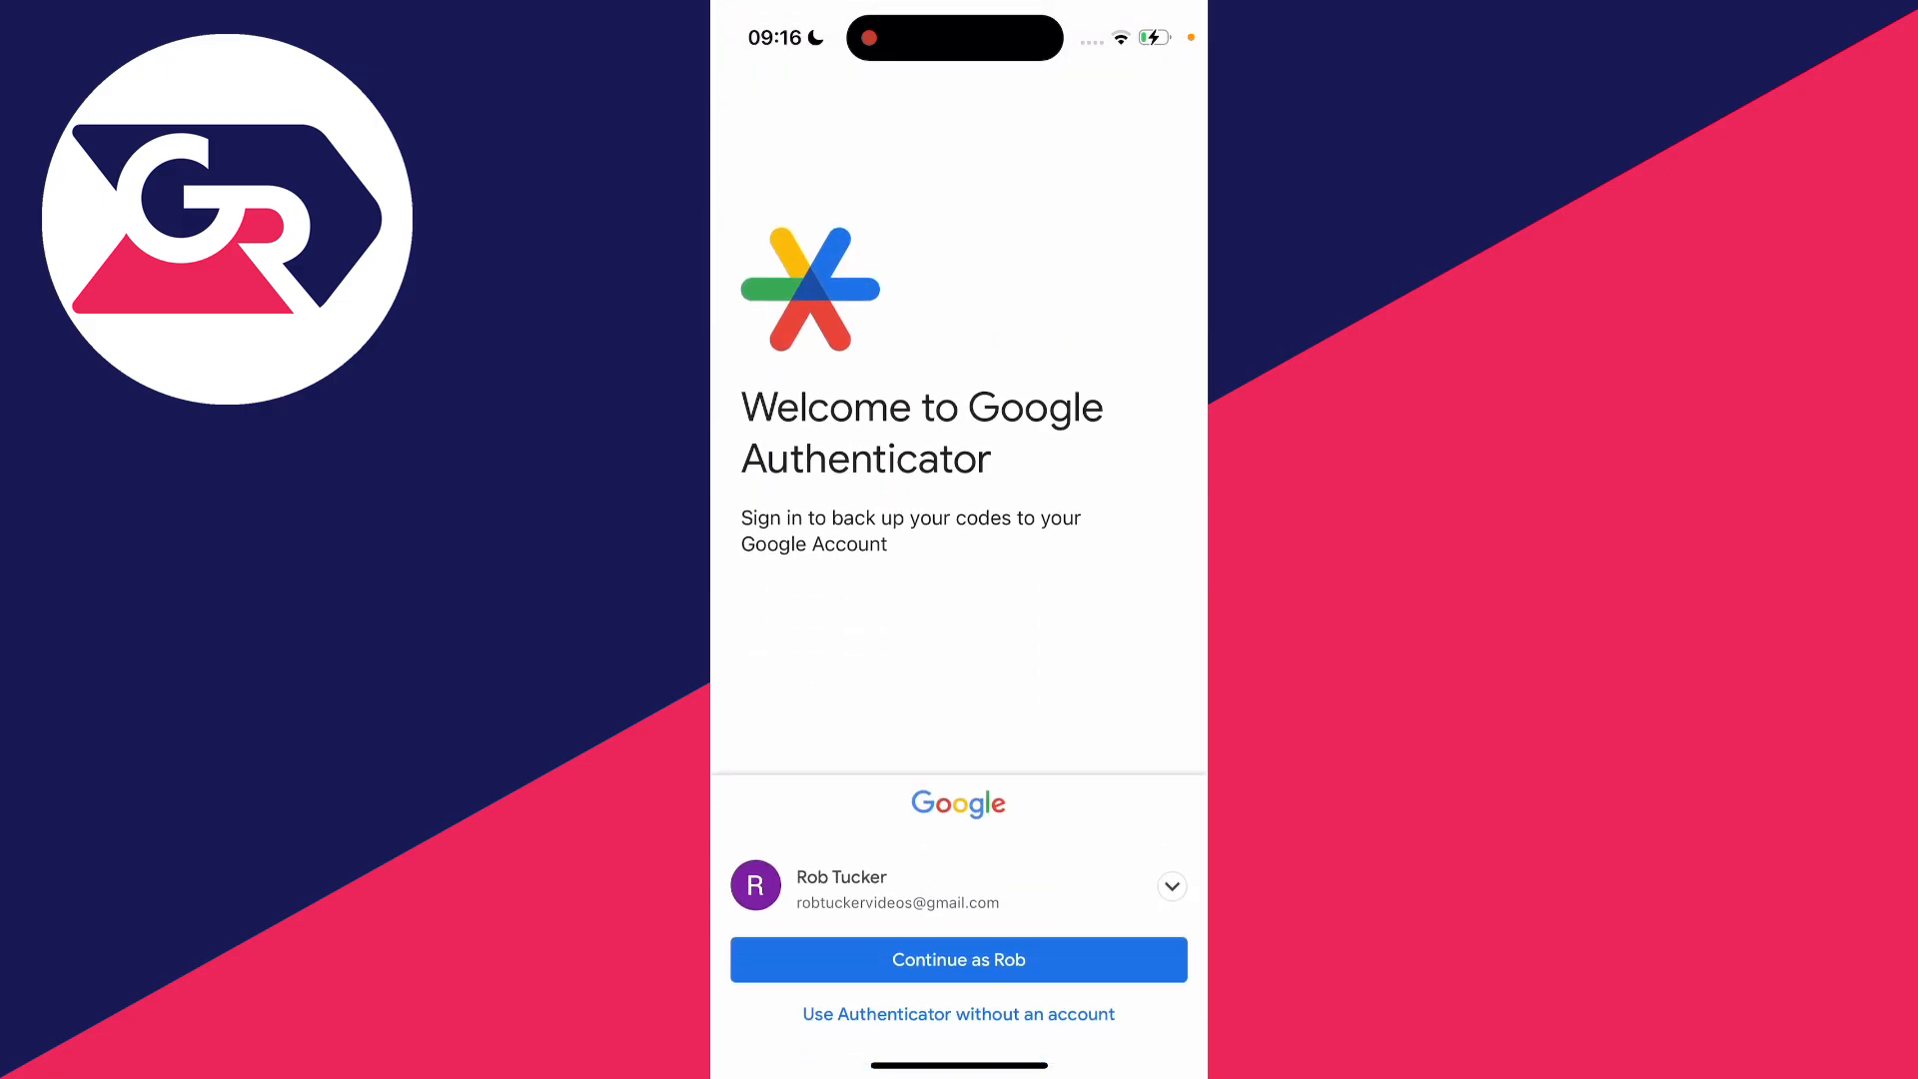
click(957, 959)
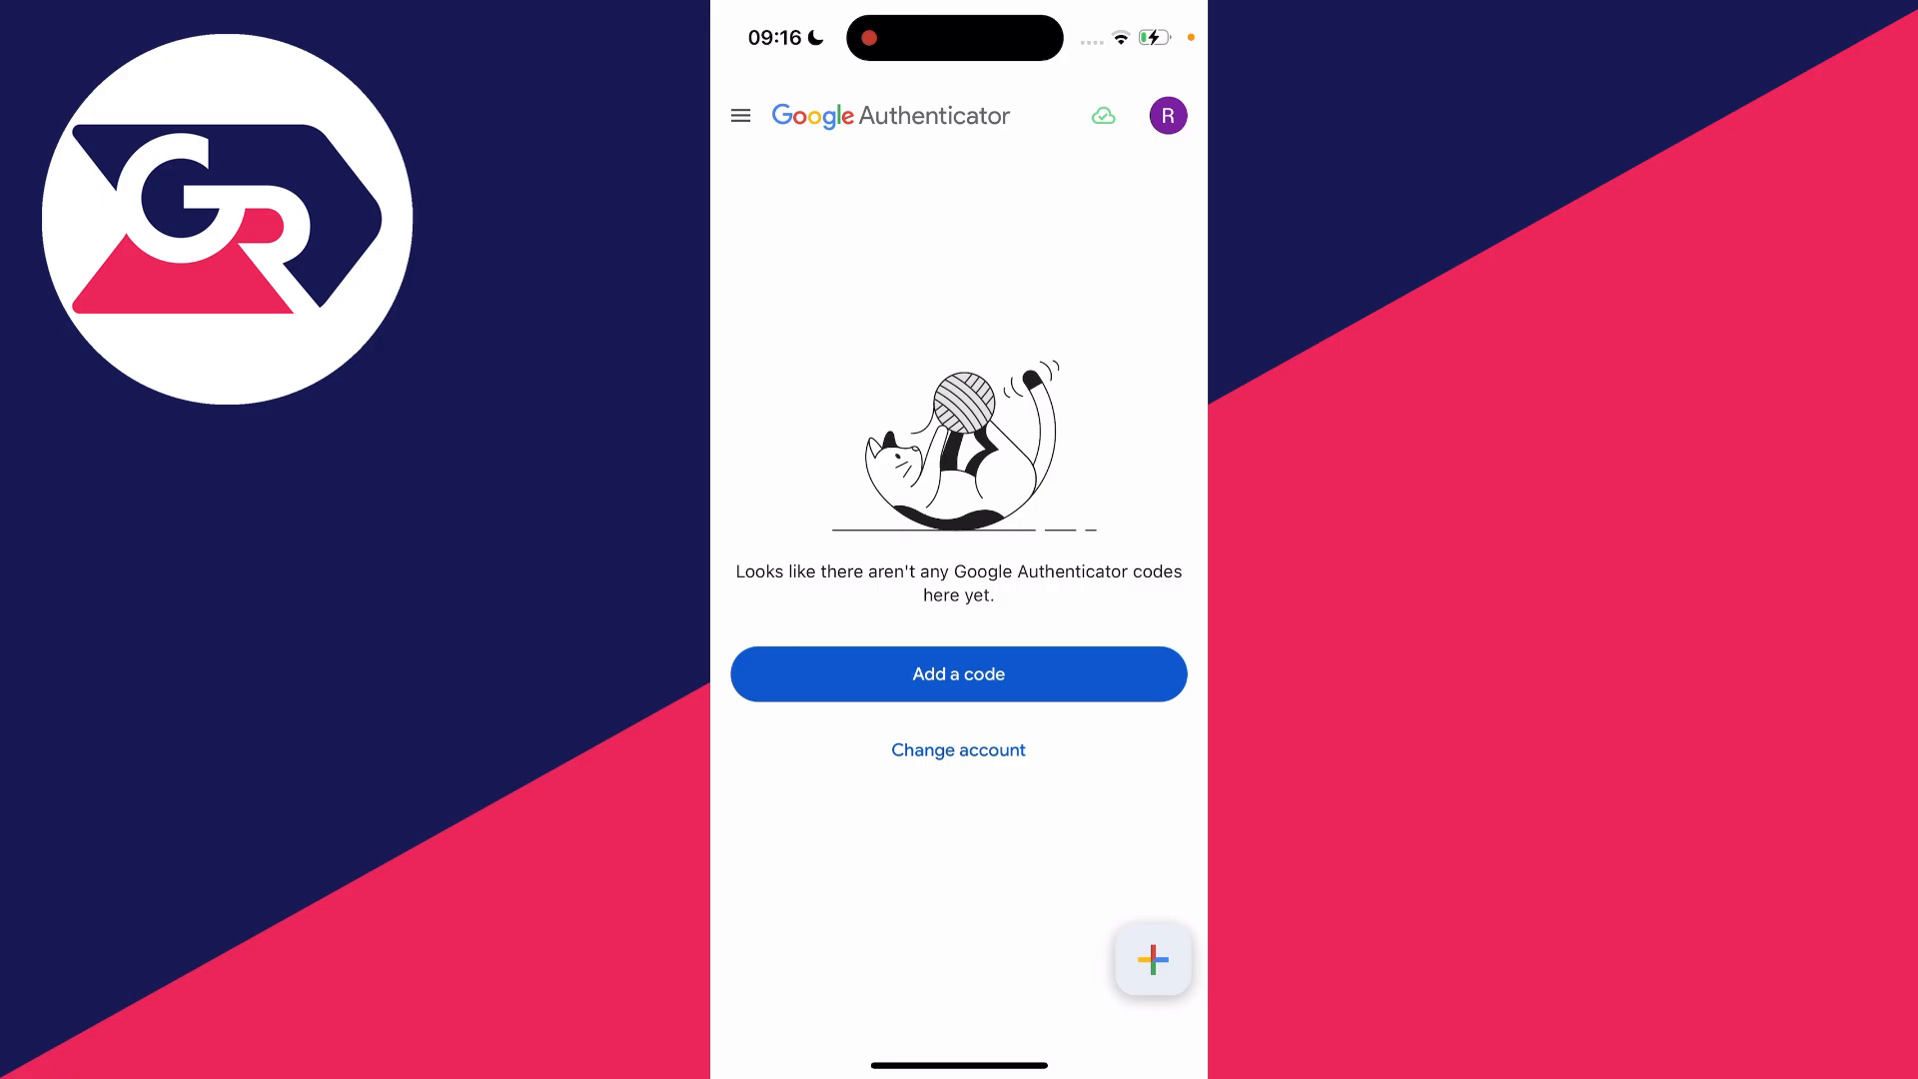
click(957, 673)
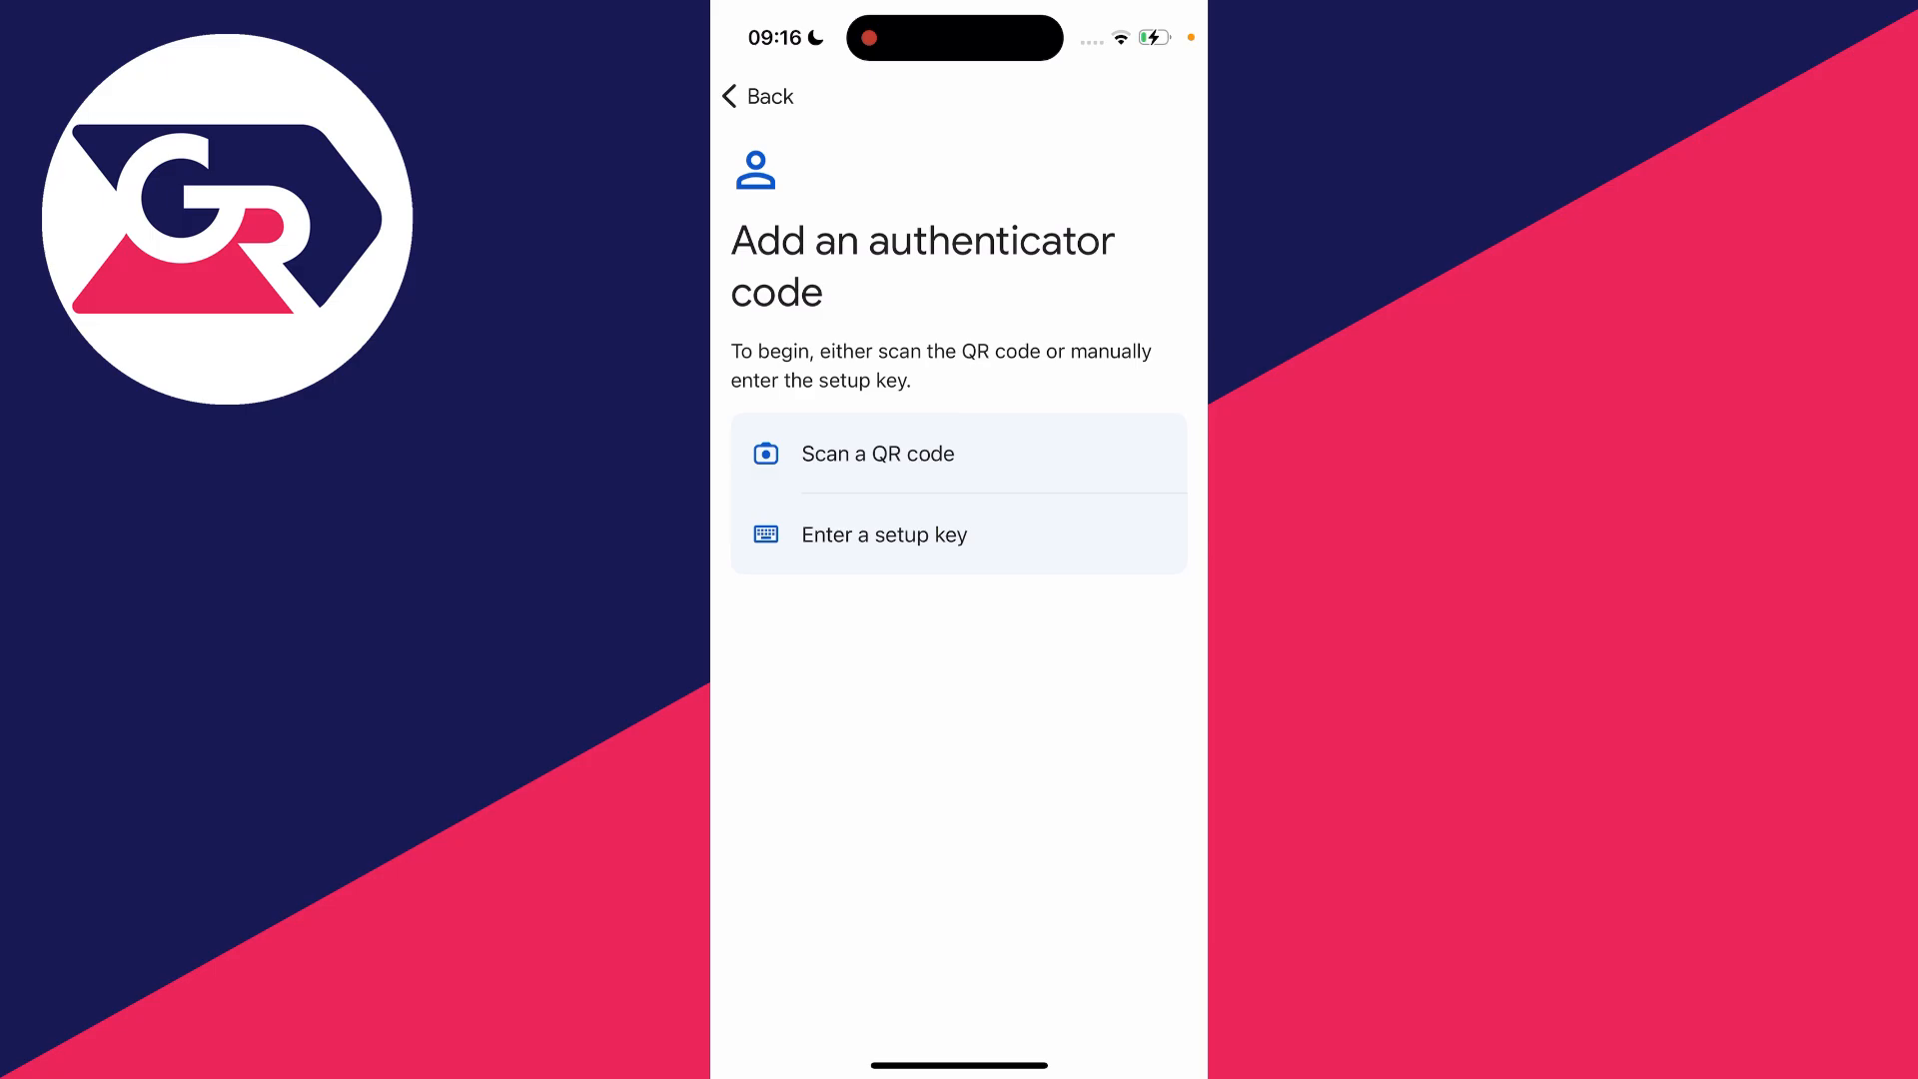
click(883, 536)
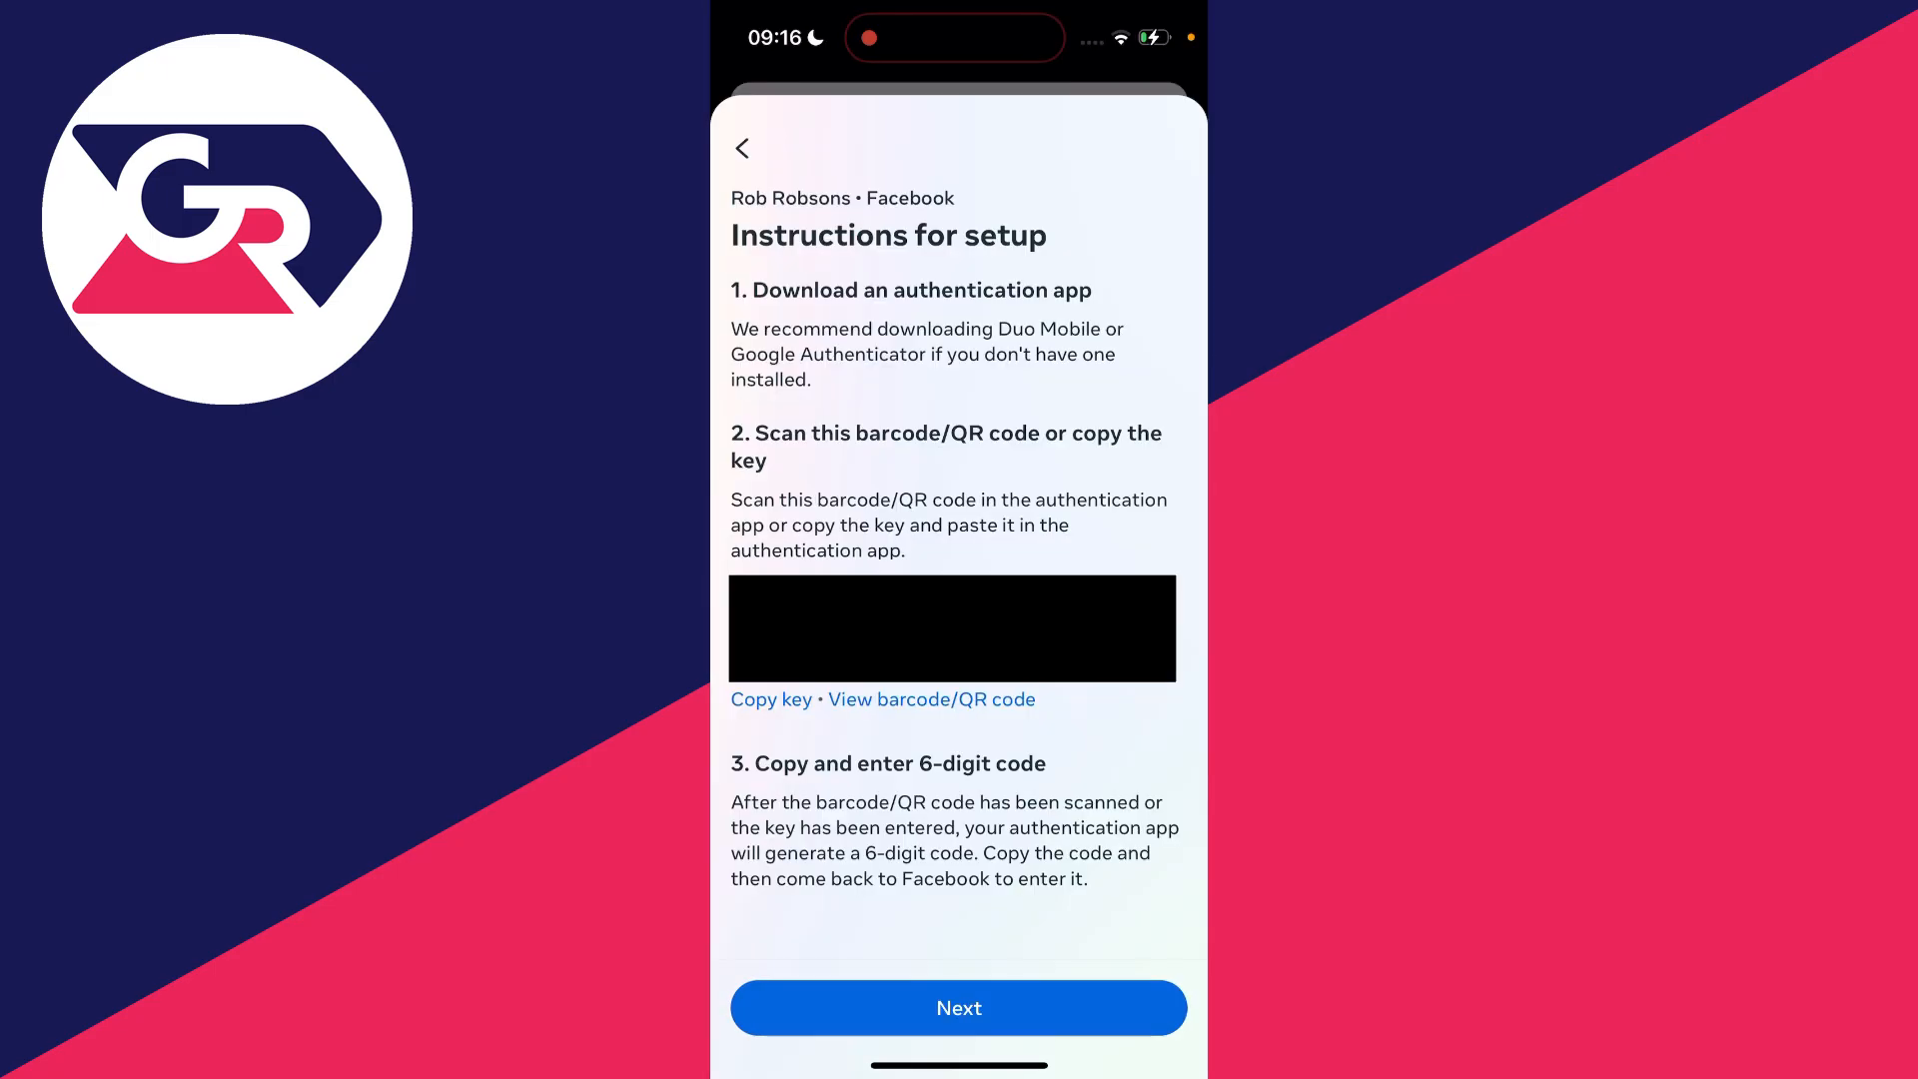
click(771, 700)
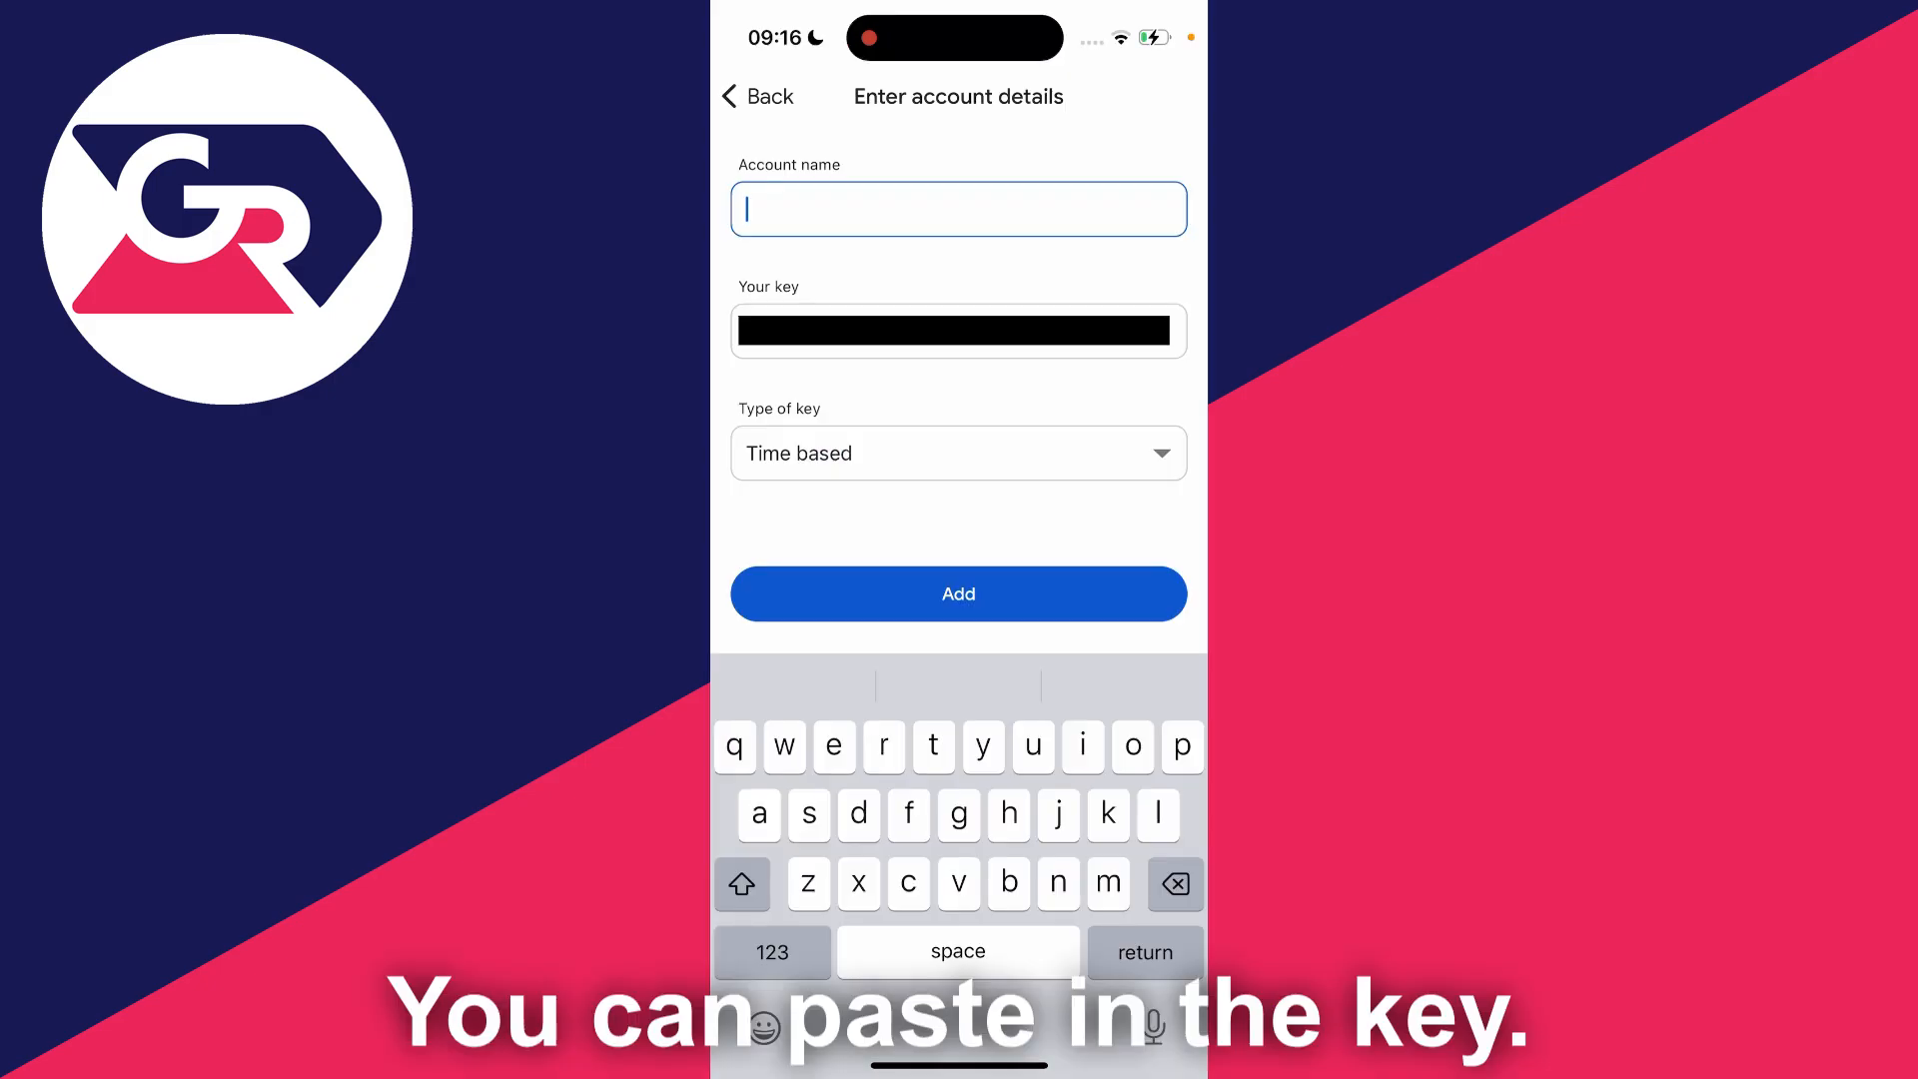
- Name the new entry 'Facebook' and add it to Google Authenticator
text(Facebook)
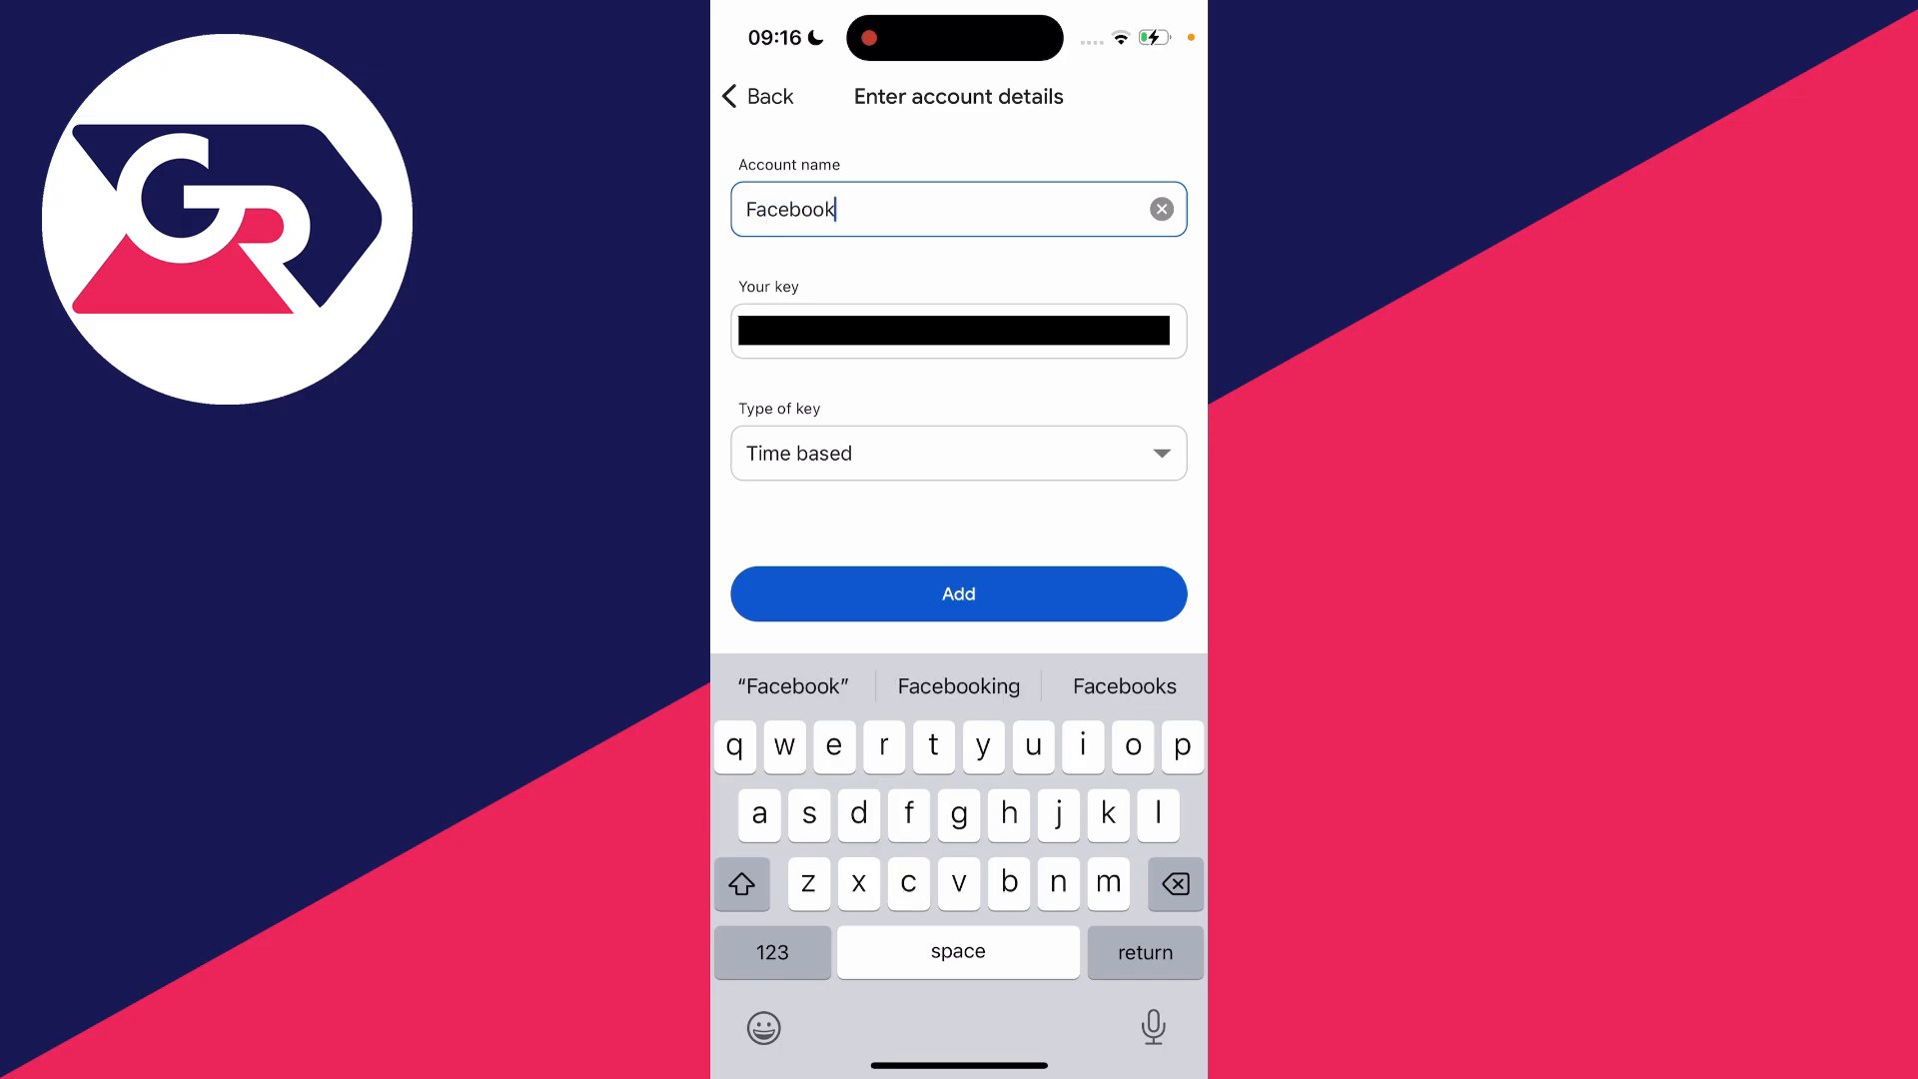
click(957, 593)
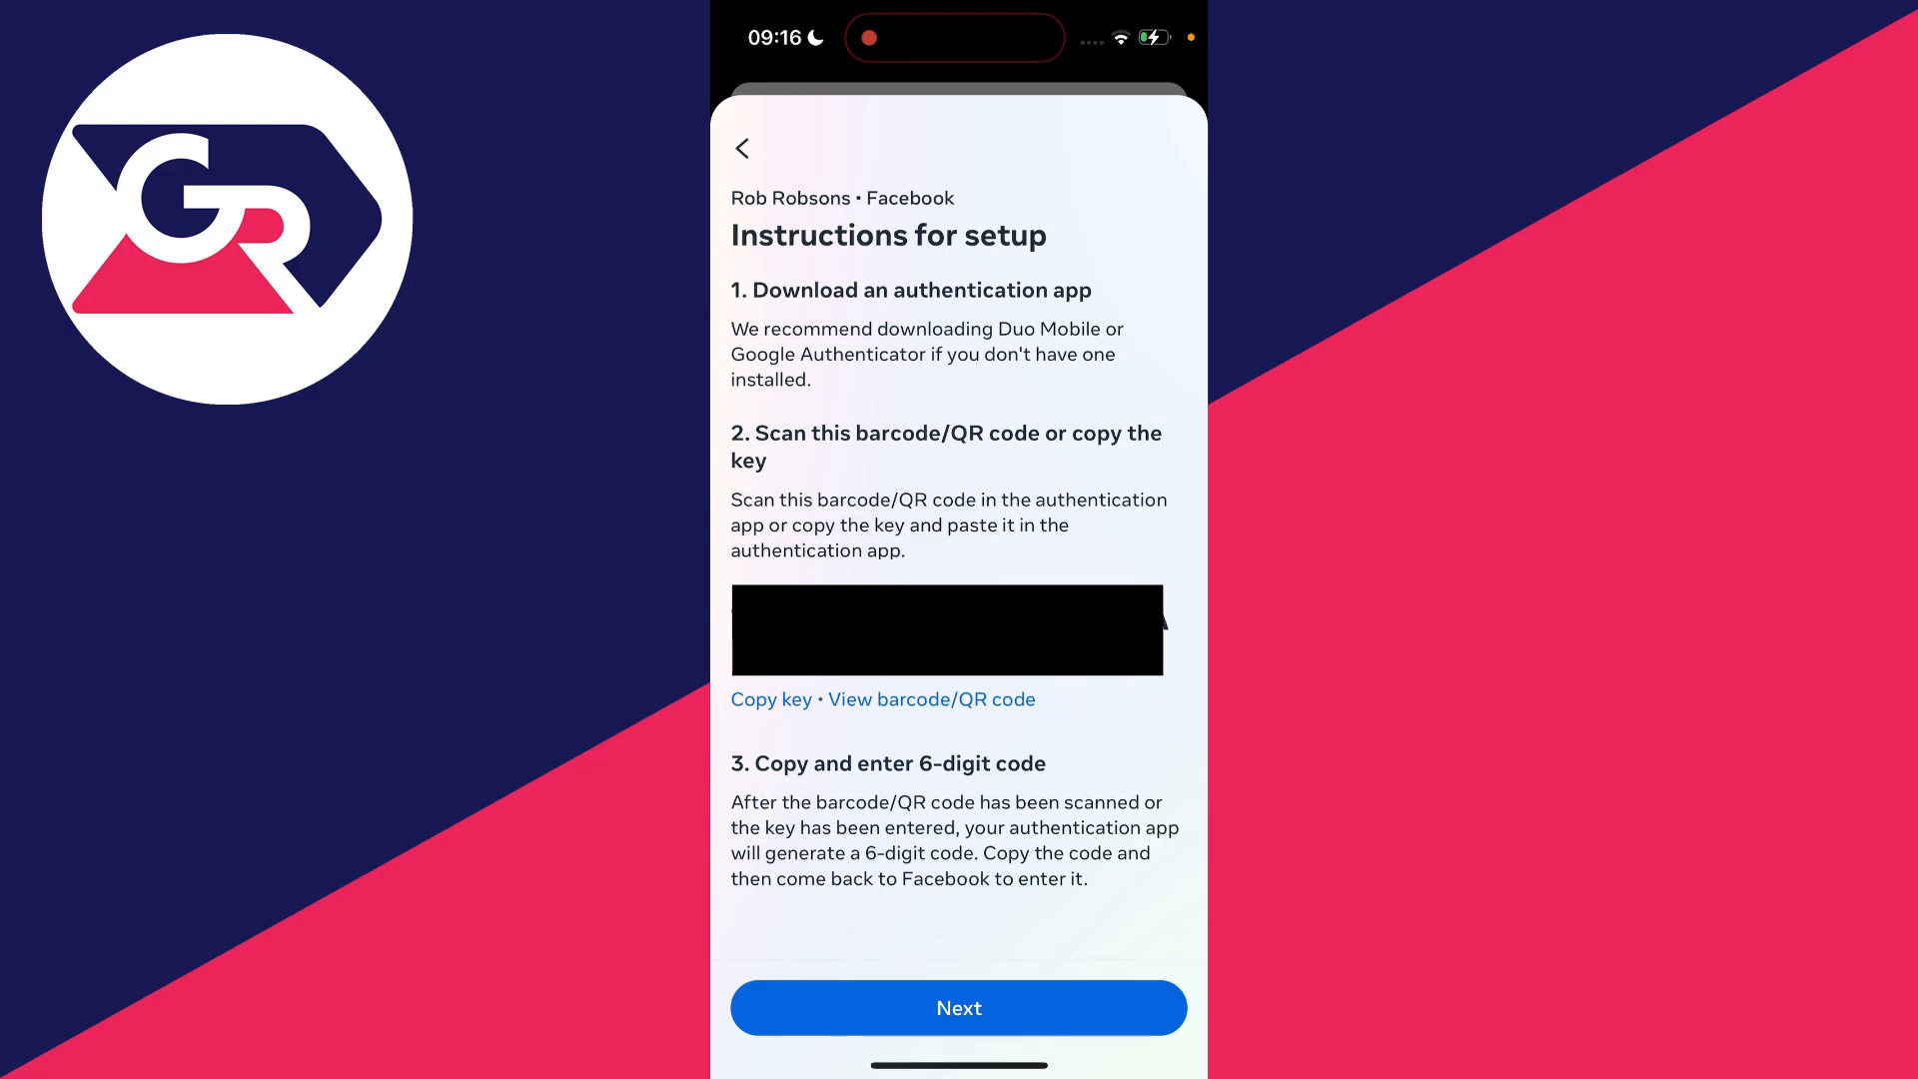
- Advance to Enter code and paste the six-digit authenticator code
click(957, 1007)
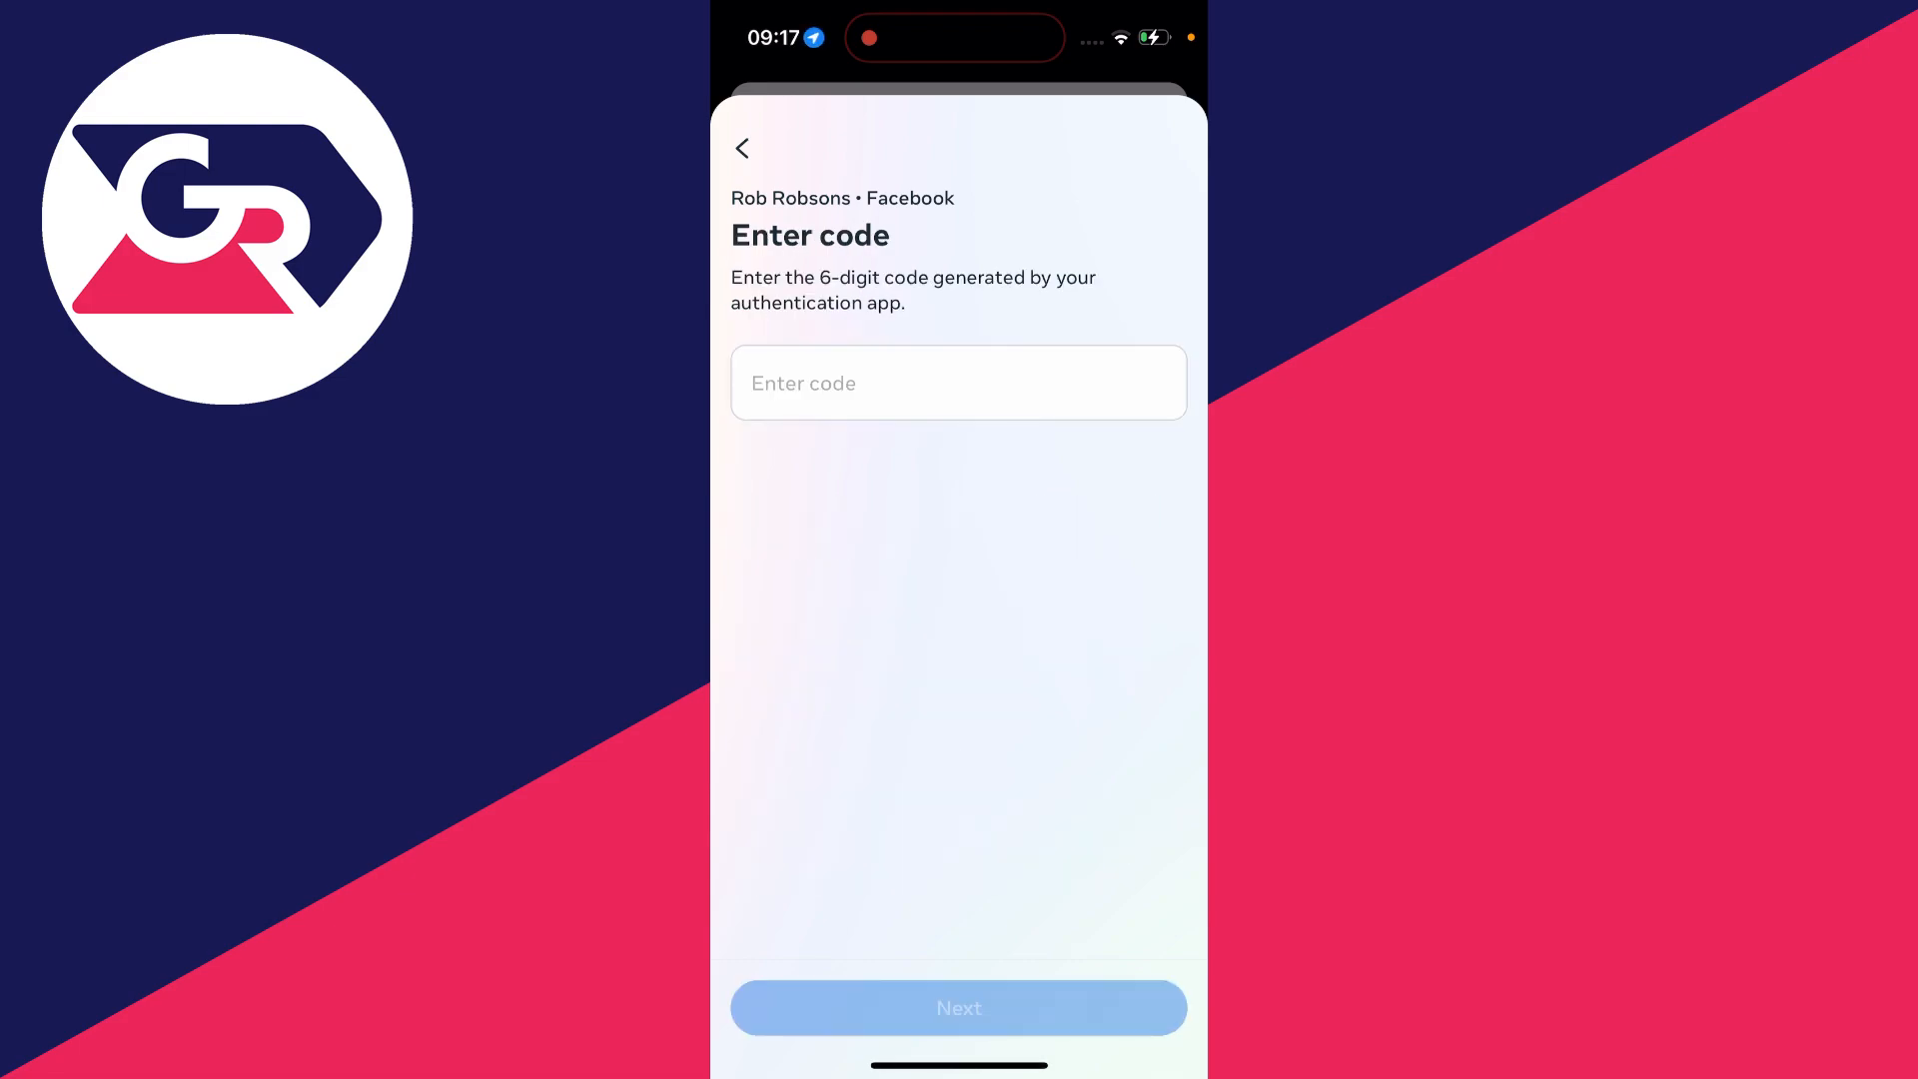
click(957, 382)
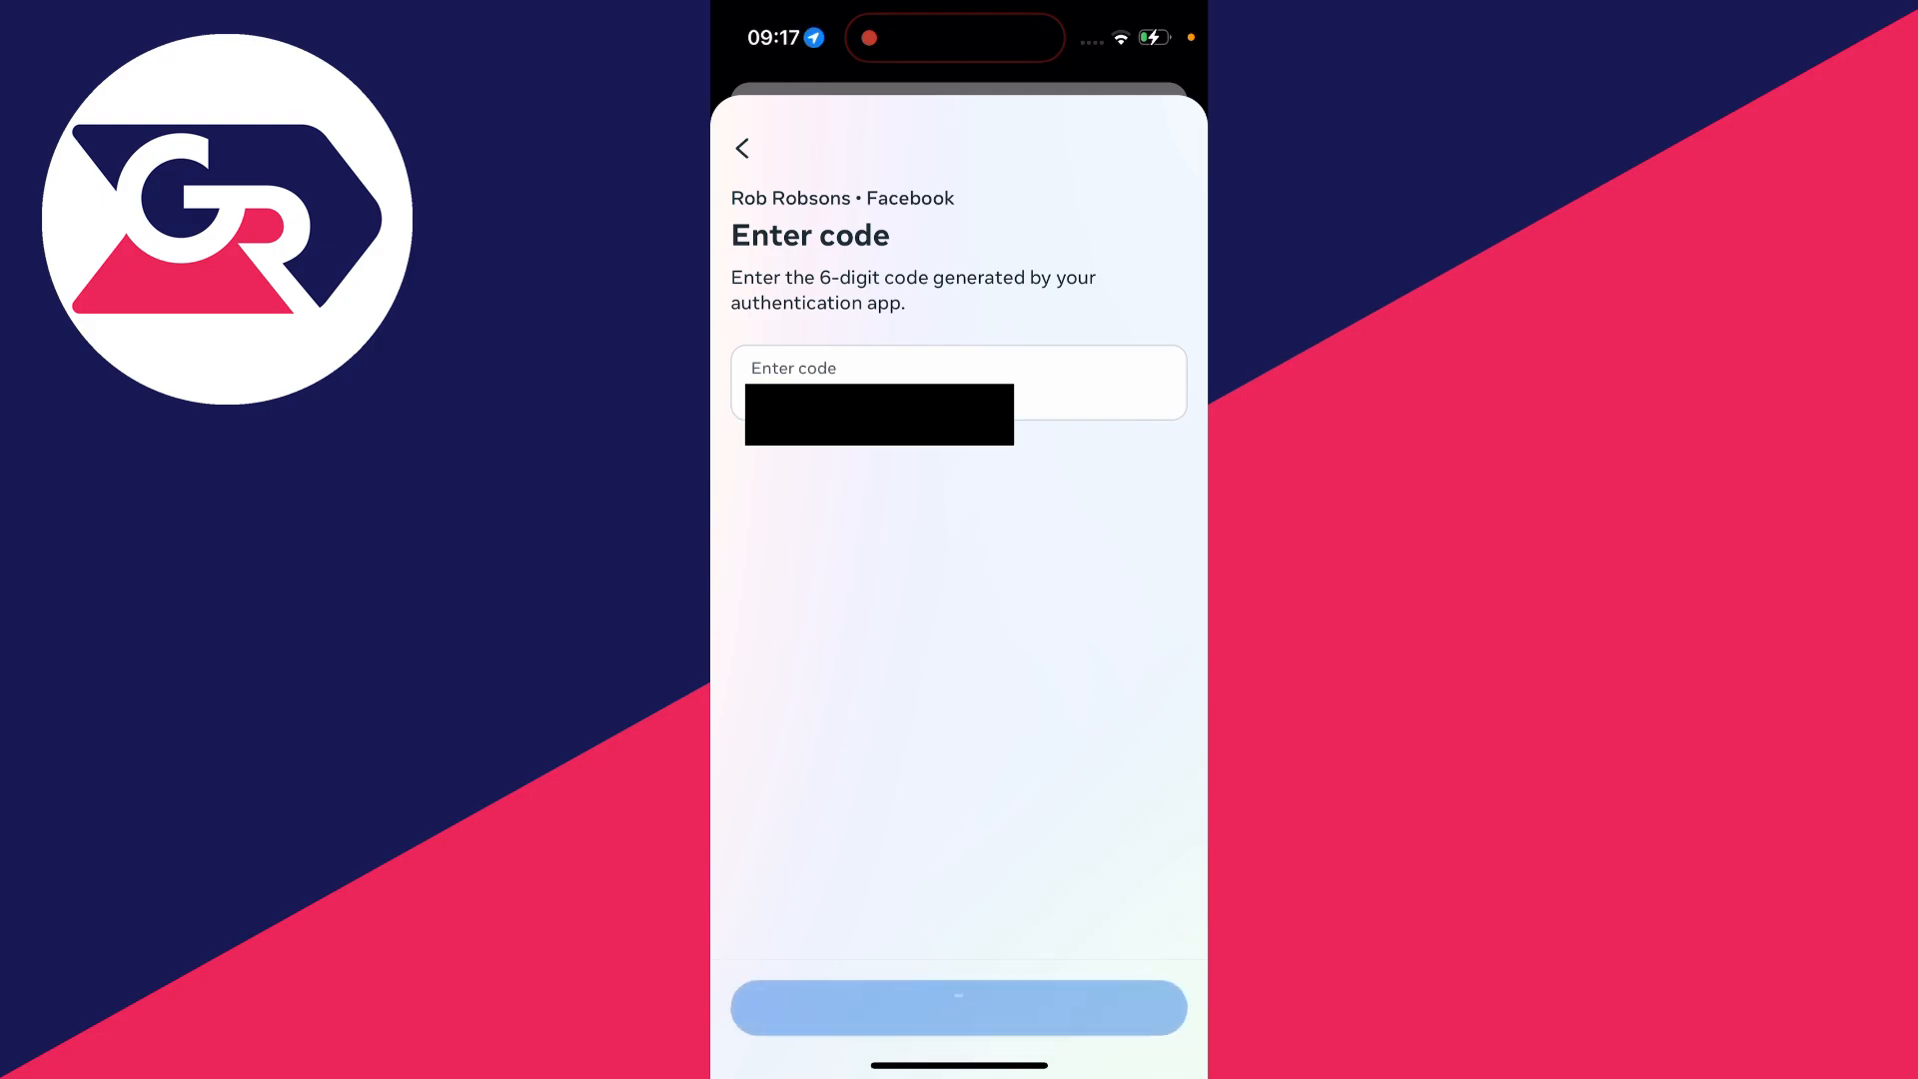